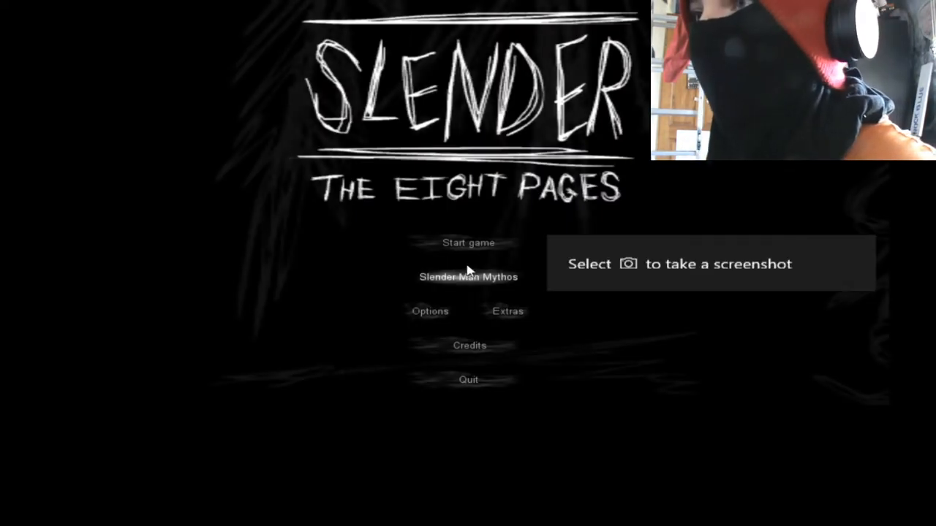
- Walk the dark forest path past the dead tree by flashlight, searching for pages
{"action": "left_click", "coordinate": [468, 242]}
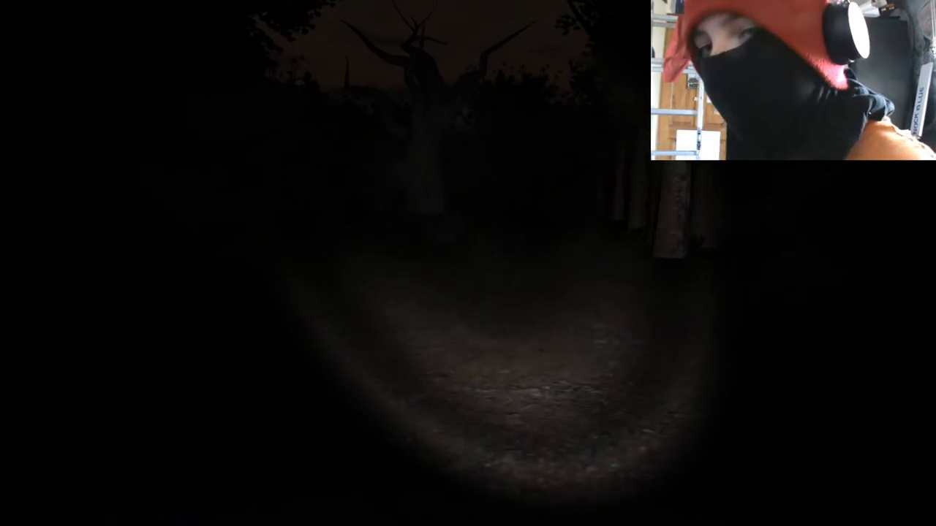
{"action": "key", "text": "Escape"}
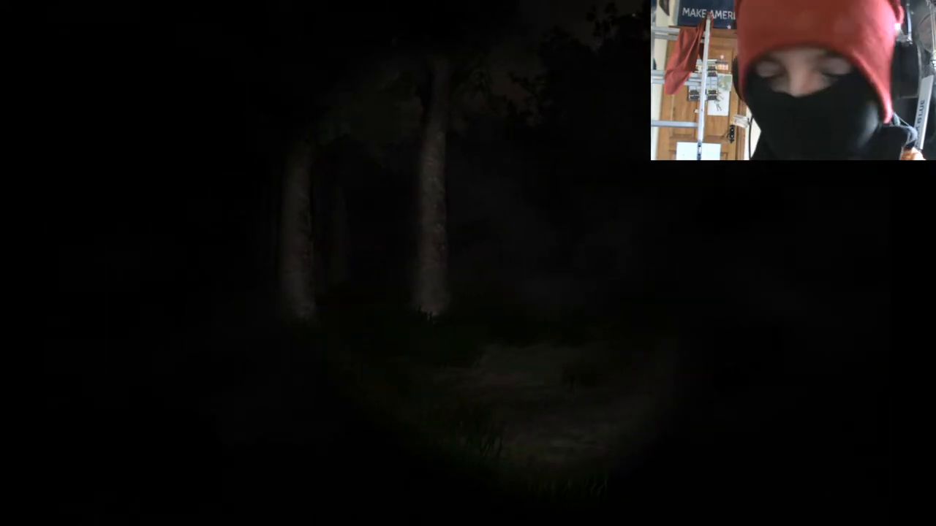
- Explore further among the tall trees until reaching the tiled concrete tunnel
{"action": "key", "text": "Escape"}
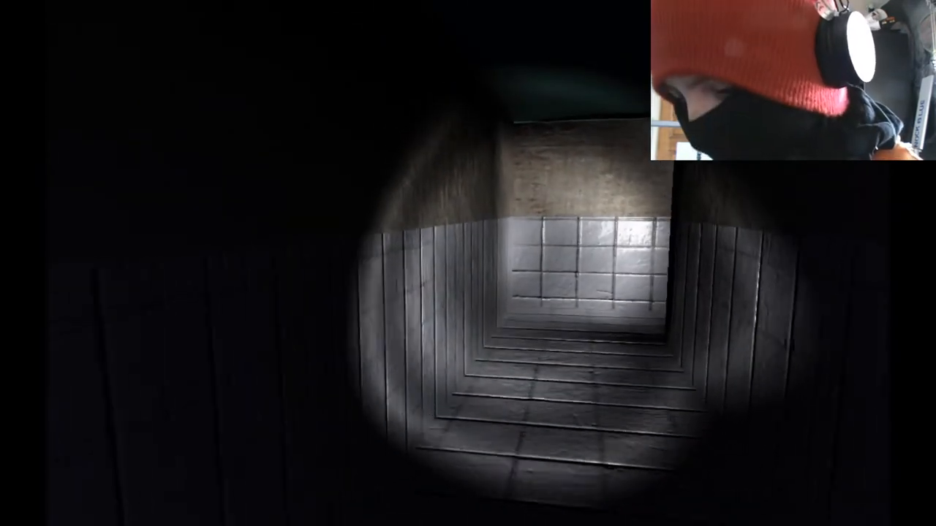
- Walk down the tiled tunnel by flashlight looking for a page, until the run ends at 4/8
{"action": "key", "text": "w"}
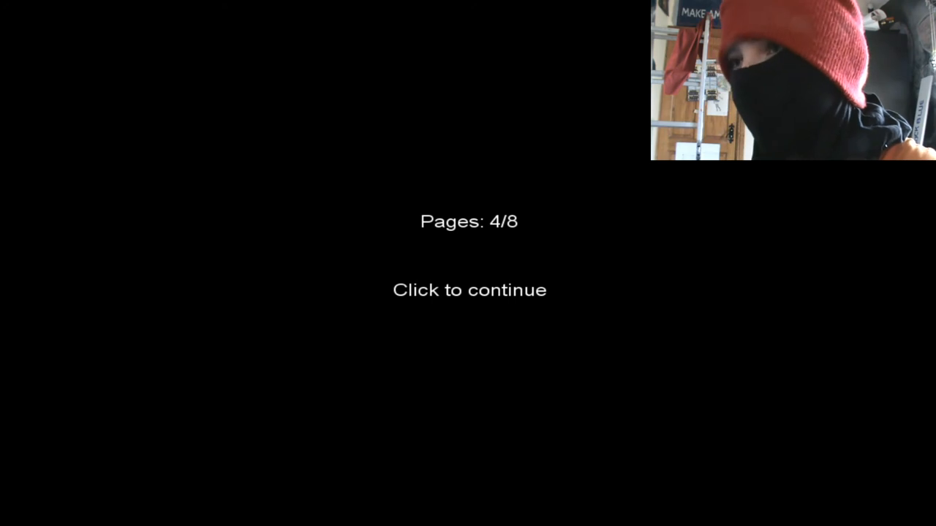
- Click through the 'Pages: 4/8' results screen back to the main menu
{"action": "left_click", "coordinate": [469, 290]}
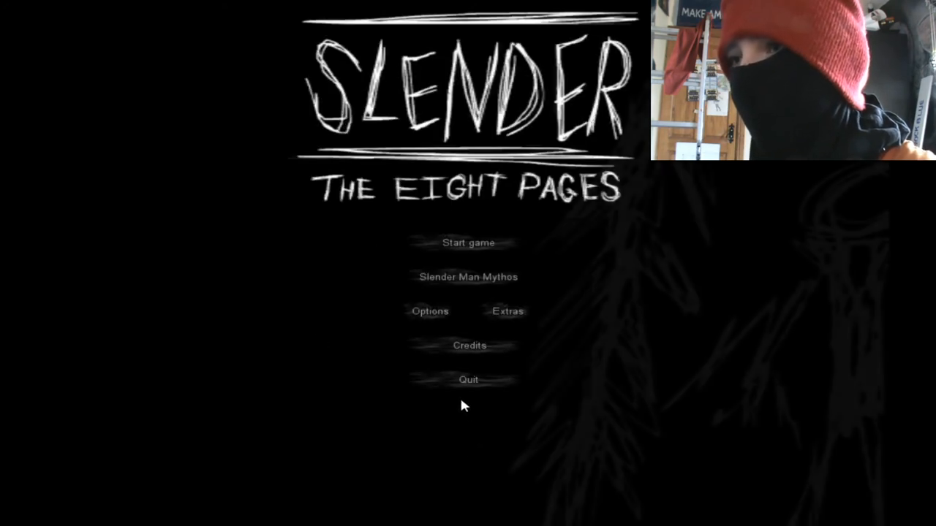